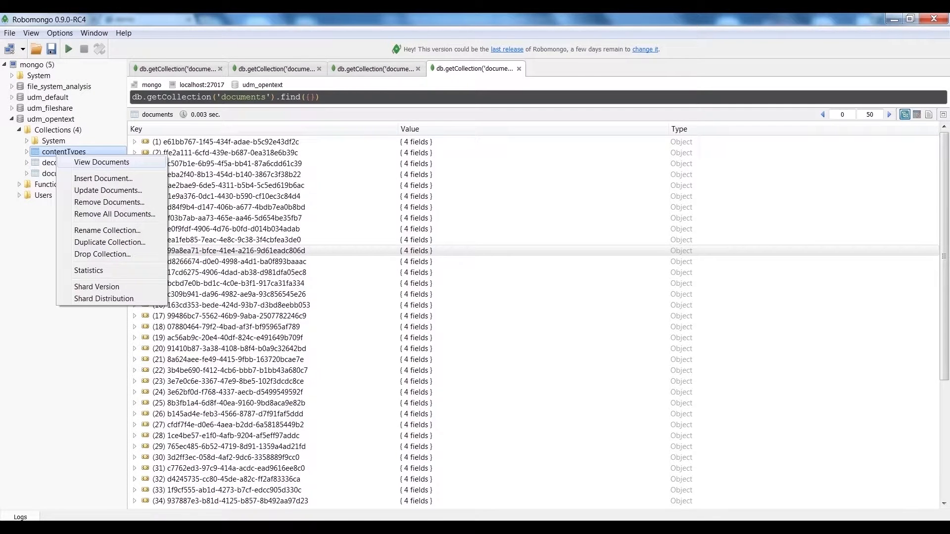
Step: List the contentTypes and decoratorDefinitions collections, then bring up the Xill IDE with the OTExtract robot
left_click(101, 161)
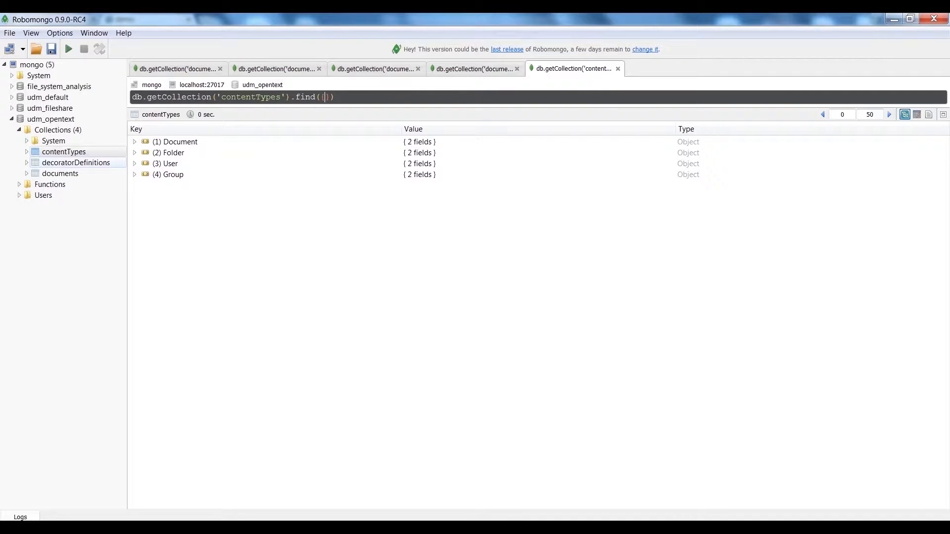
right_click(76, 163)
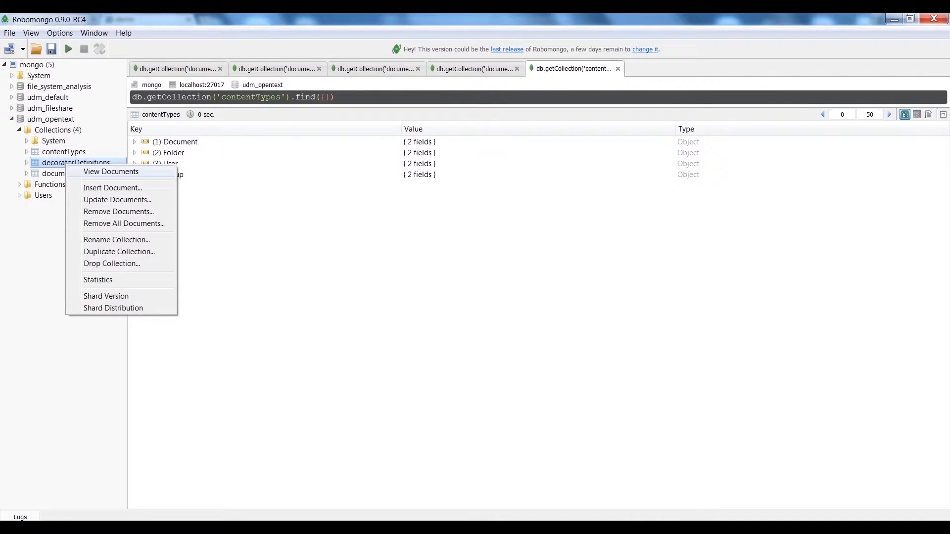
left_click(111, 171)
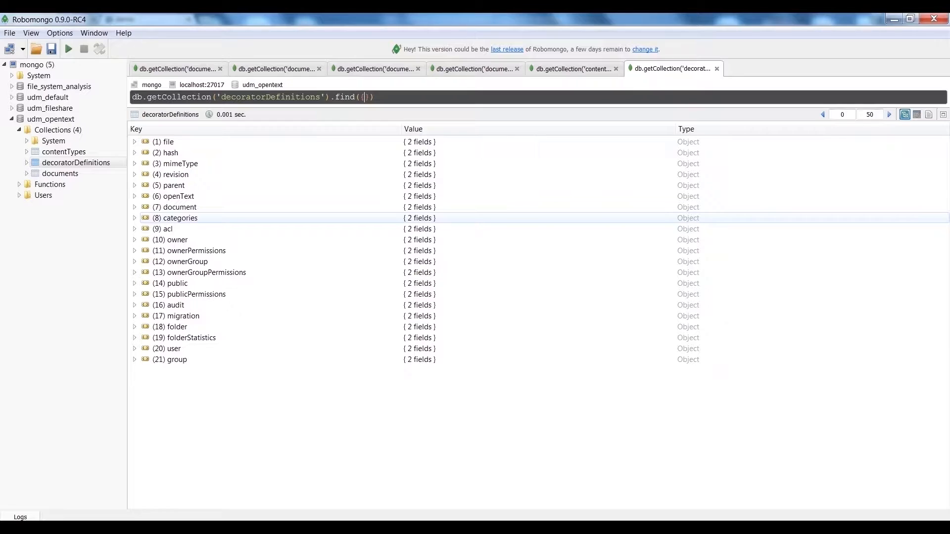
left_click(177, 240)
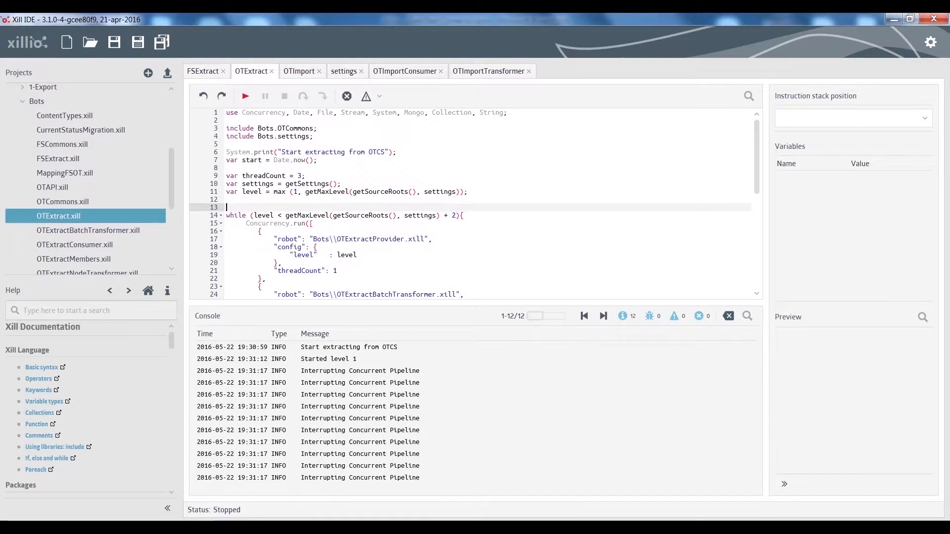
Step: Return from the OTExtract robot to Robomongo, where the documents query is now empty
left_click(245, 96)
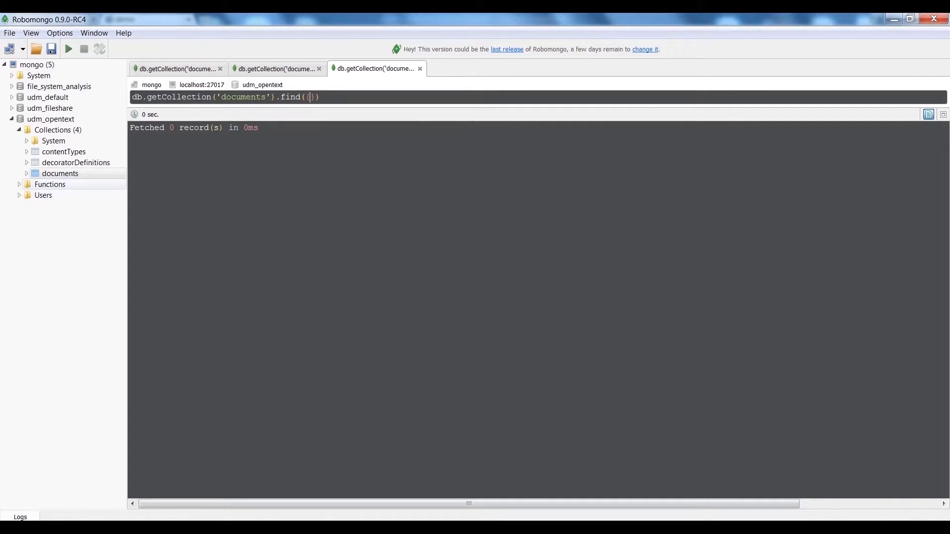
Step: Expand the tenth document recursively to inspect its file, revision, hash, parent and openText fields
left_click(69, 50)
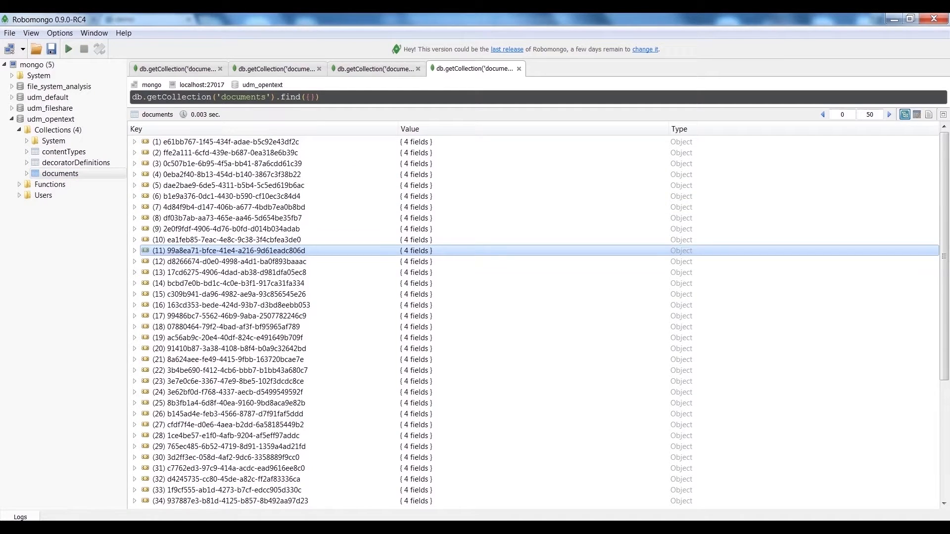
right_click(231, 239)
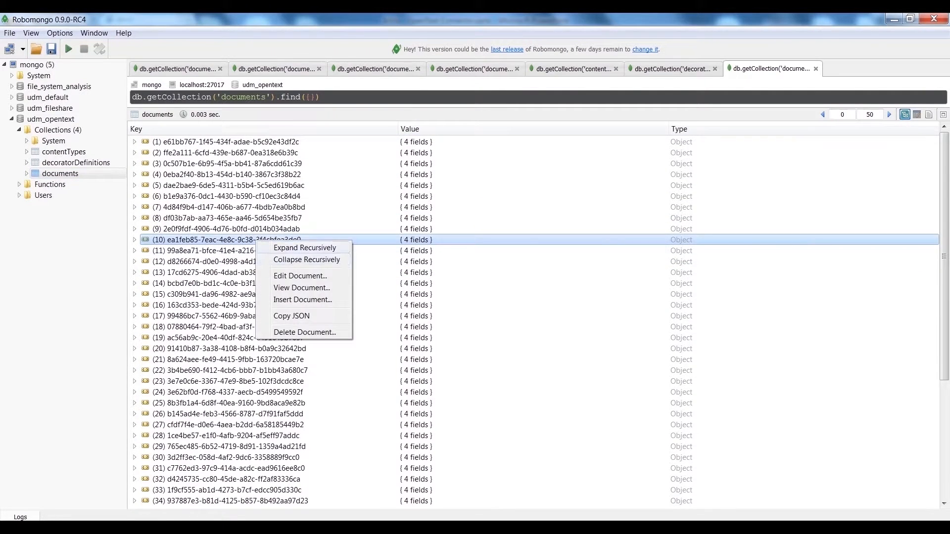
left_click(304, 248)
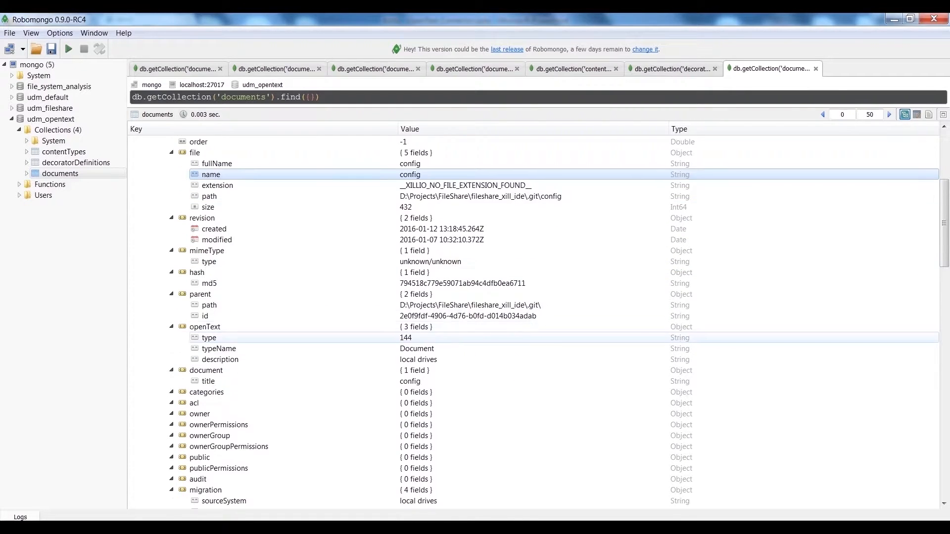
left_click(205, 316)
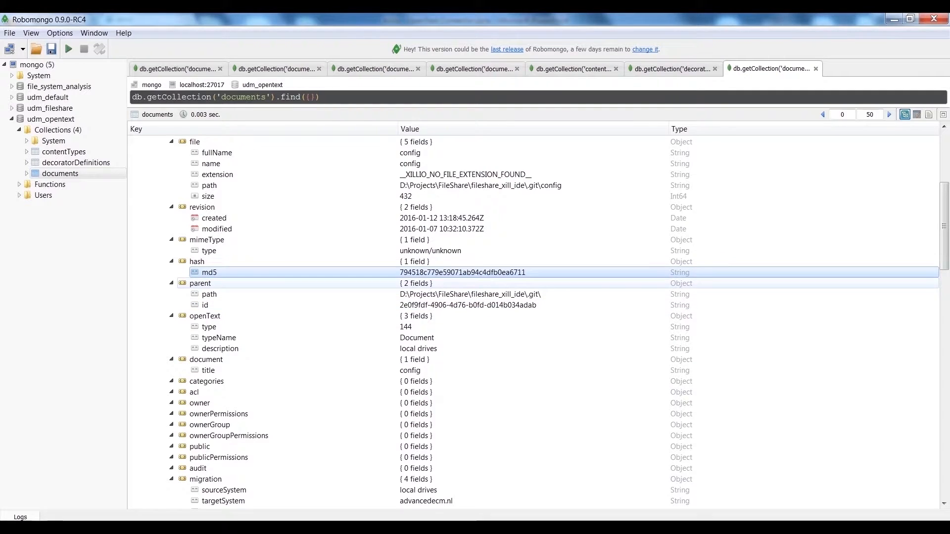
left_click(209, 294)
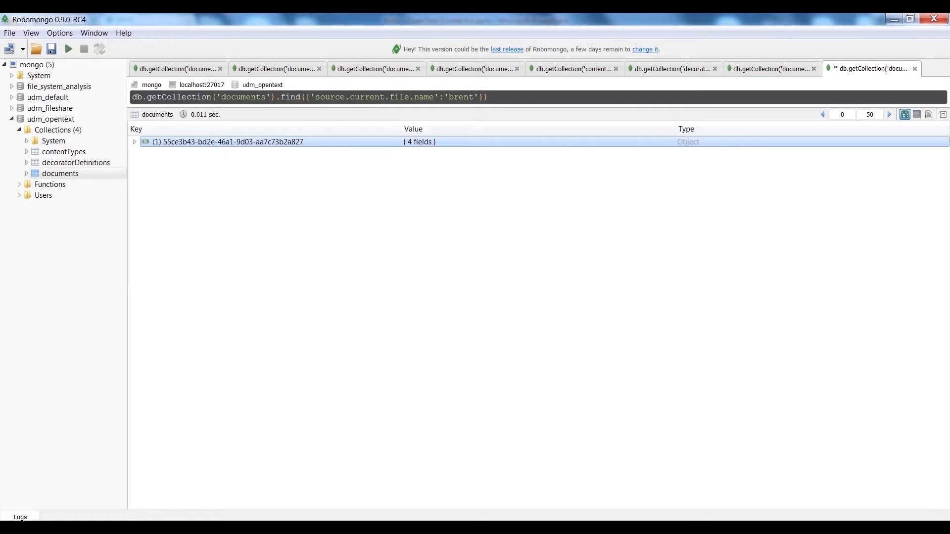
Step: Expand the 'brent' document recursively and reveal its categories with the Test_Category metadata fields
left_click(134, 141)
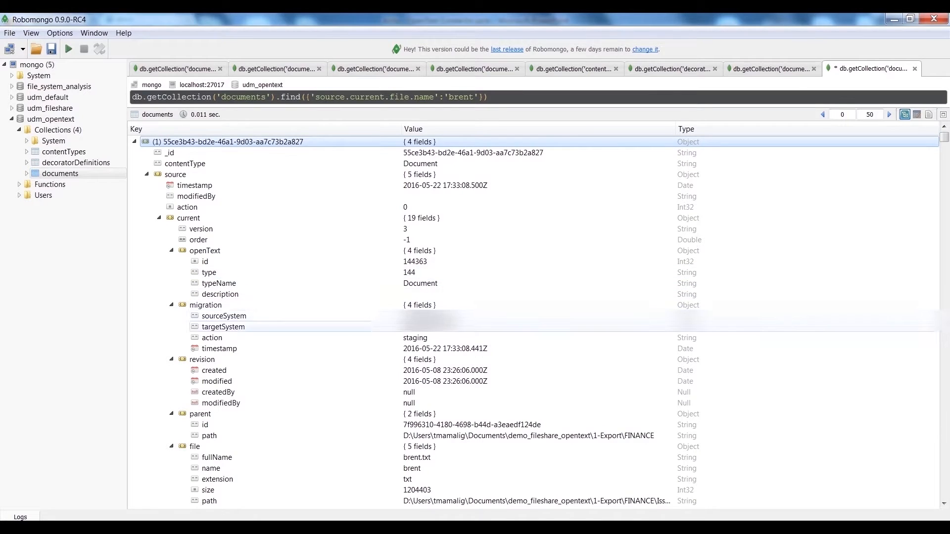
scroll("down", 3)
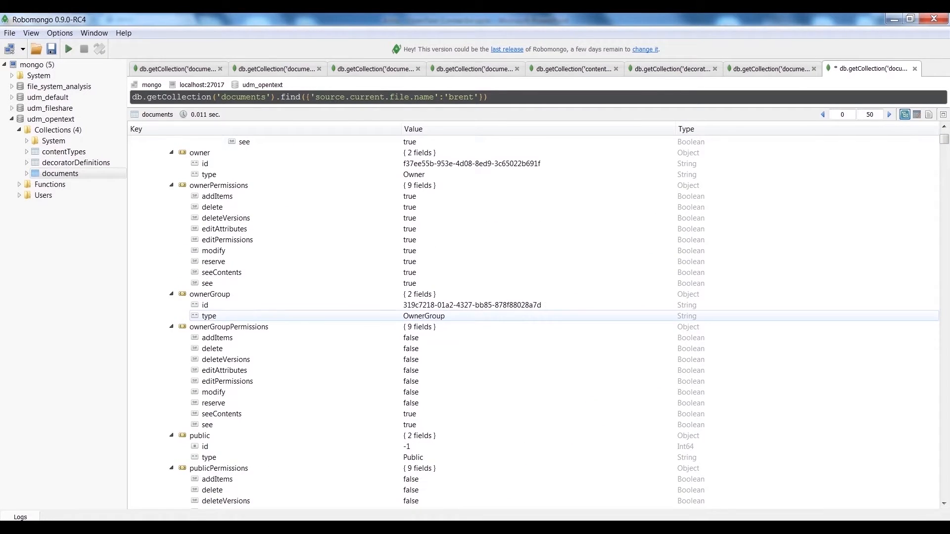
scroll("down", 3)
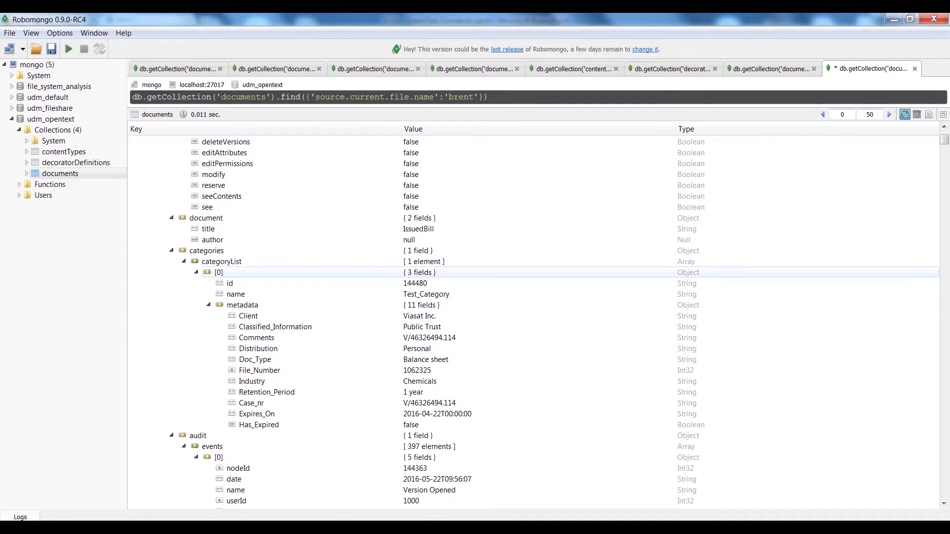
left_click(220, 262)
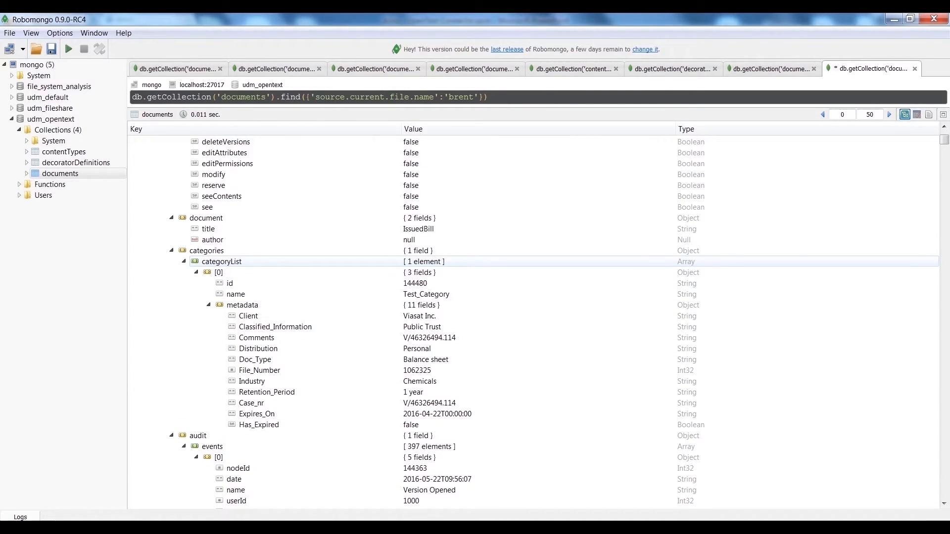
left_click(257, 337)
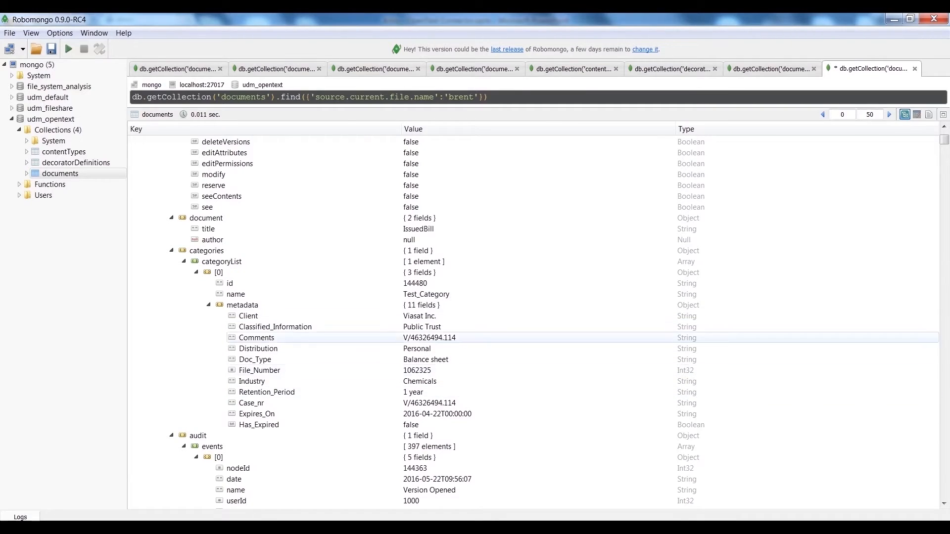